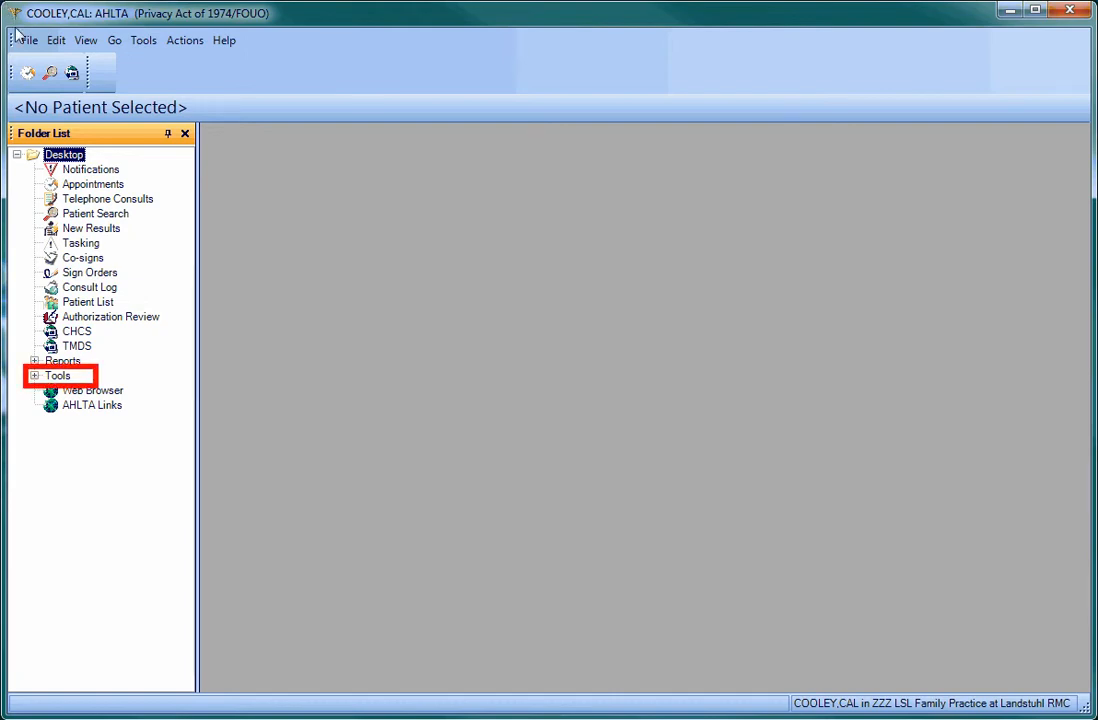
Step: Expand Tools in the Folder List and launch Template Management
click(35, 375)
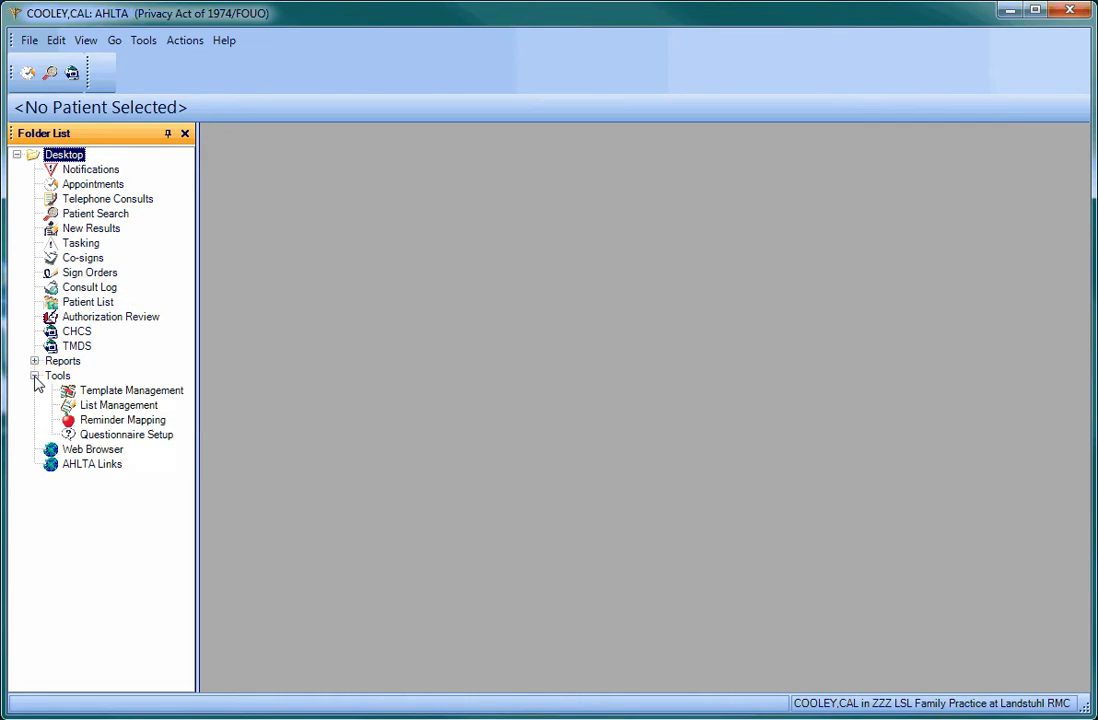
click(132, 390)
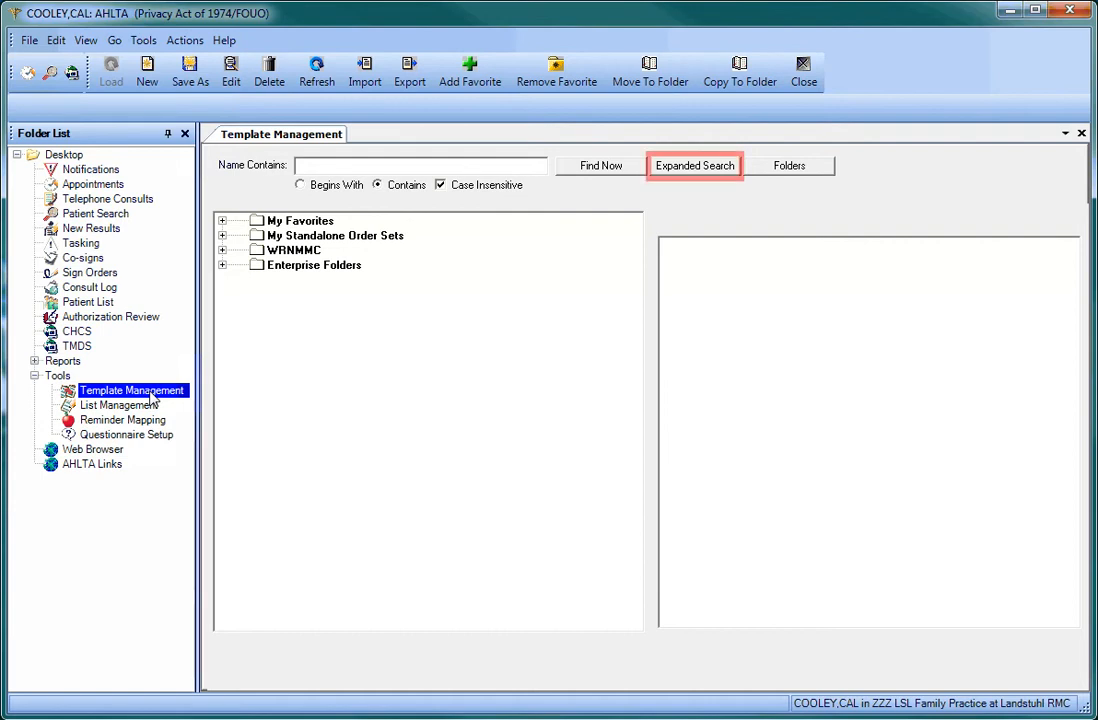
Step: Run an Expanded Search for template name TSWF with Owner Type Enterprise
click(694, 165)
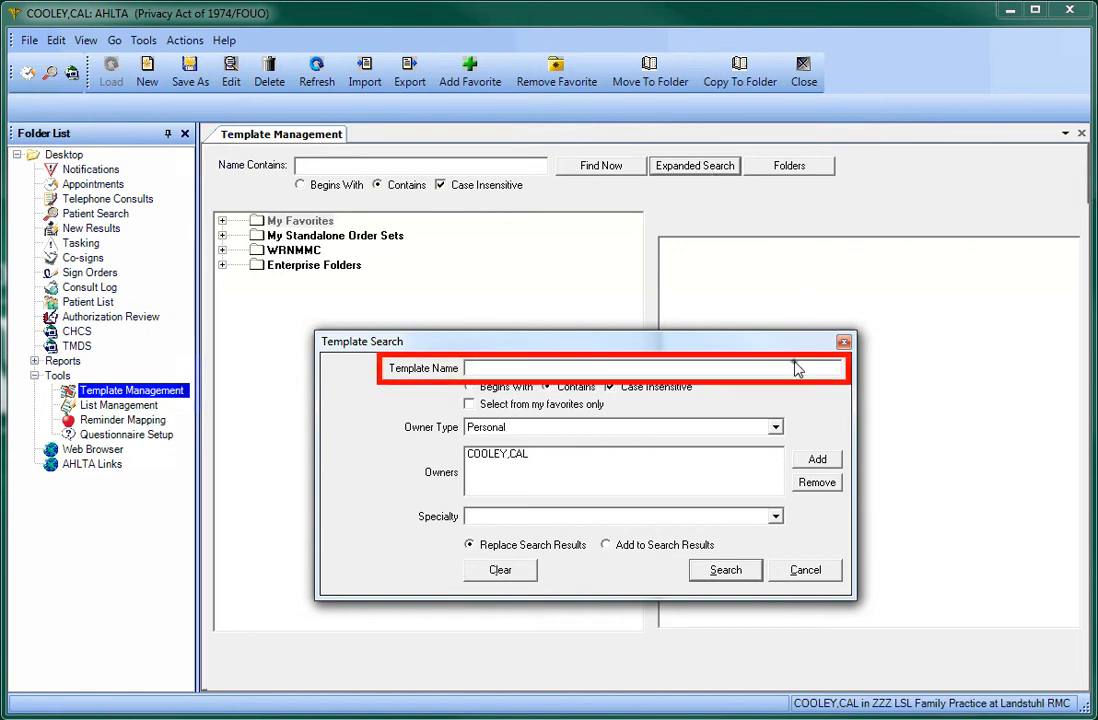
text(TSWF)
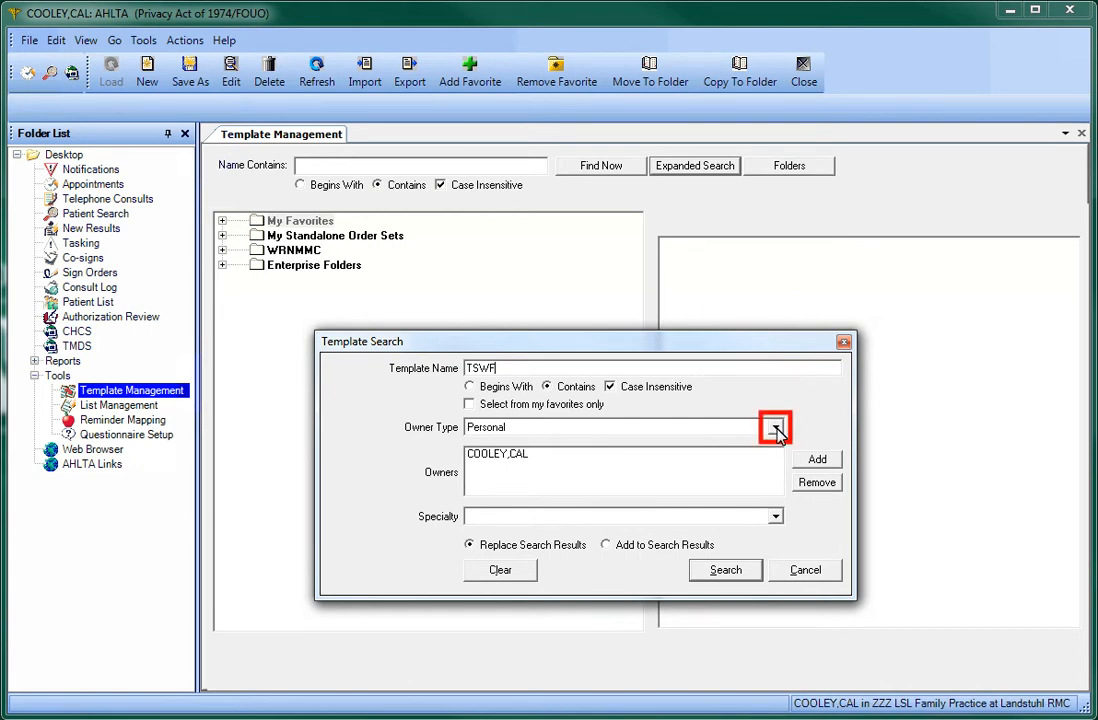
click(775, 427)
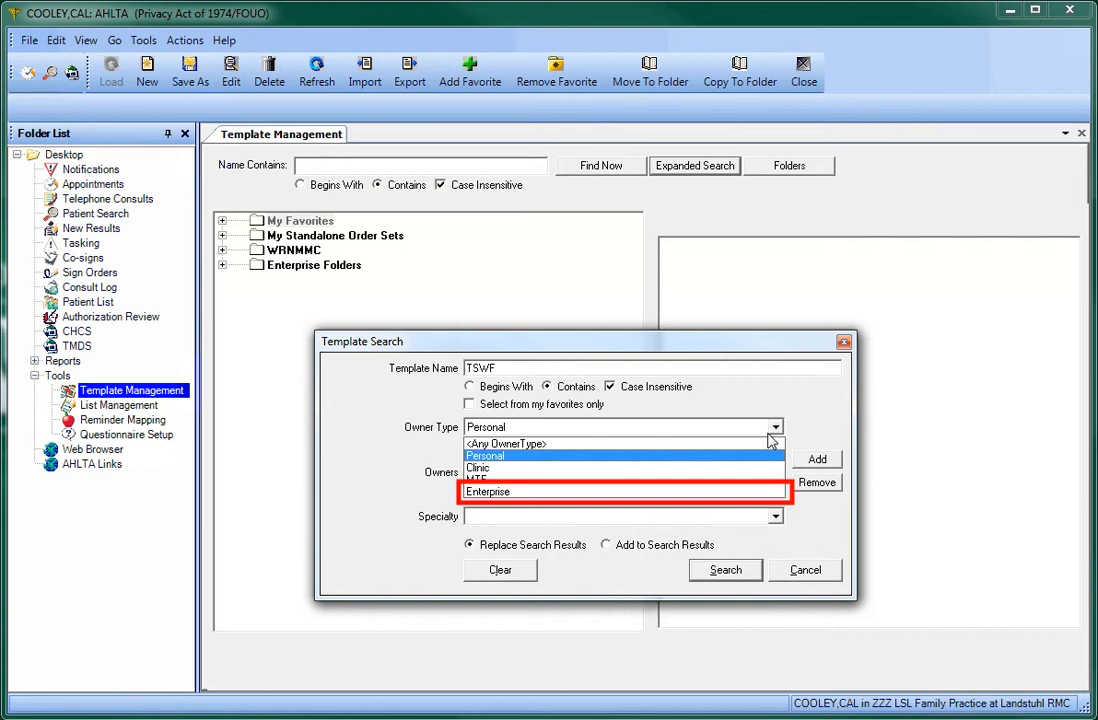
click(488, 491)
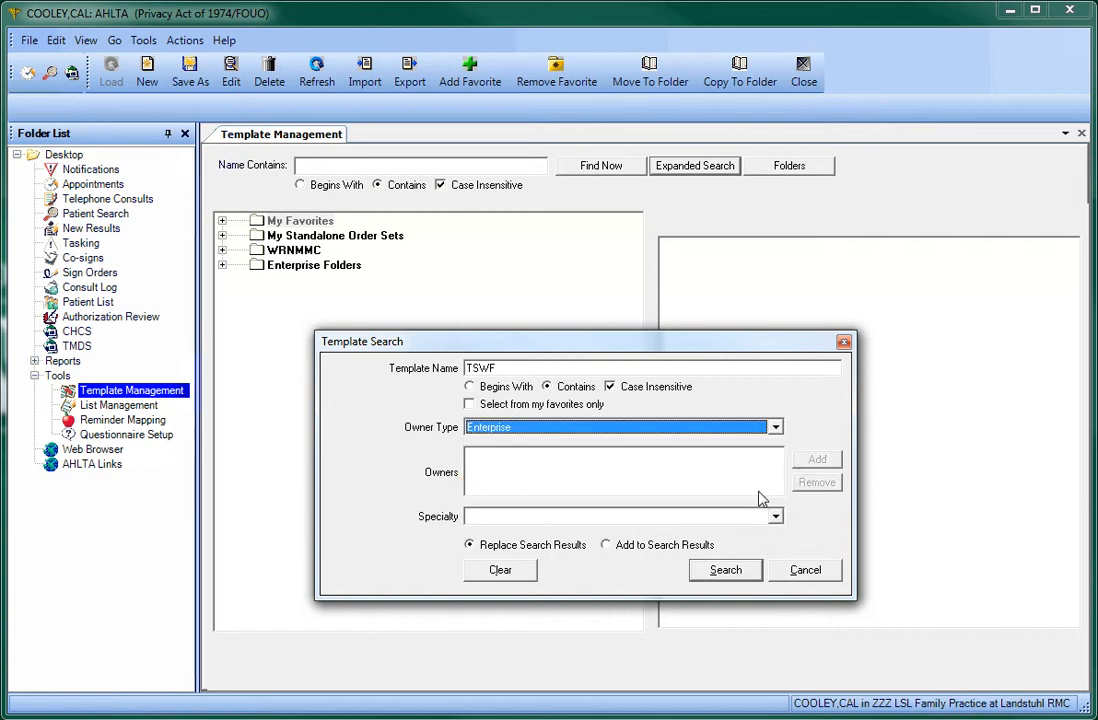
click(725, 569)
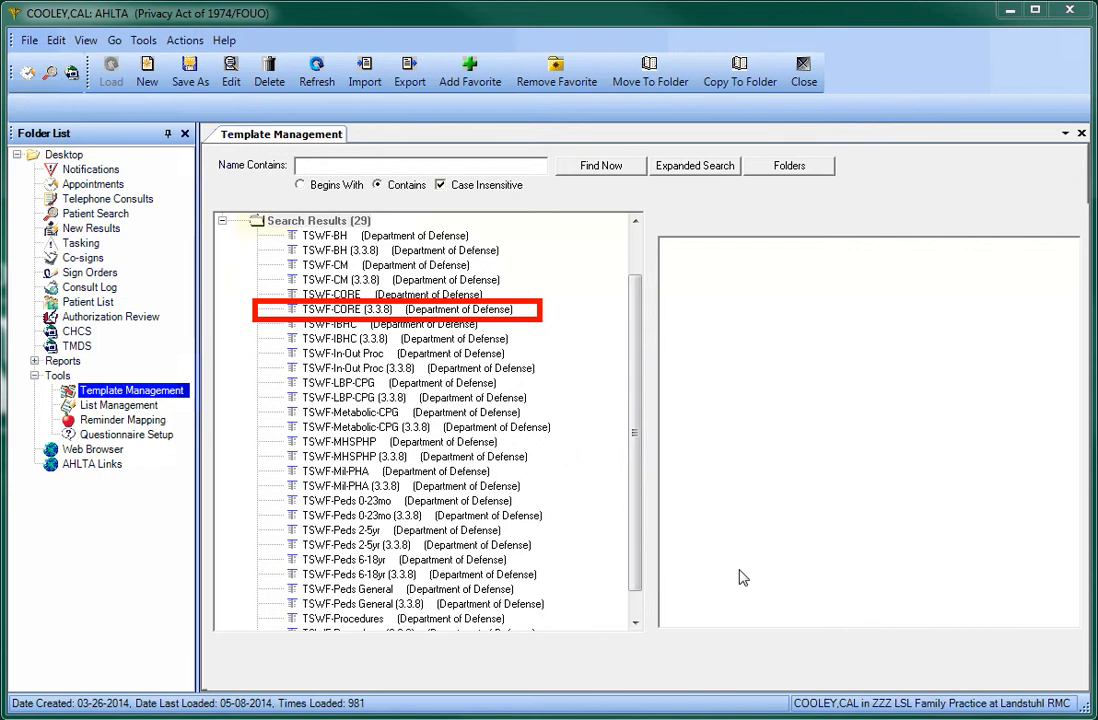
mouse_move(456, 402)
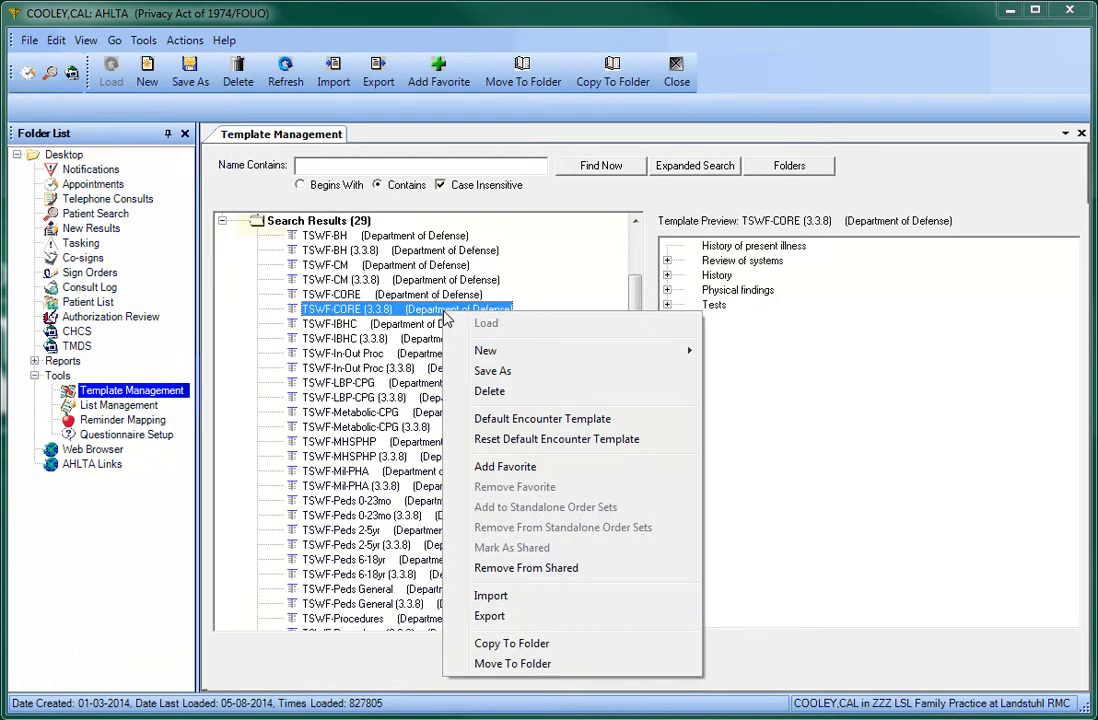
mouse_move(505, 466)
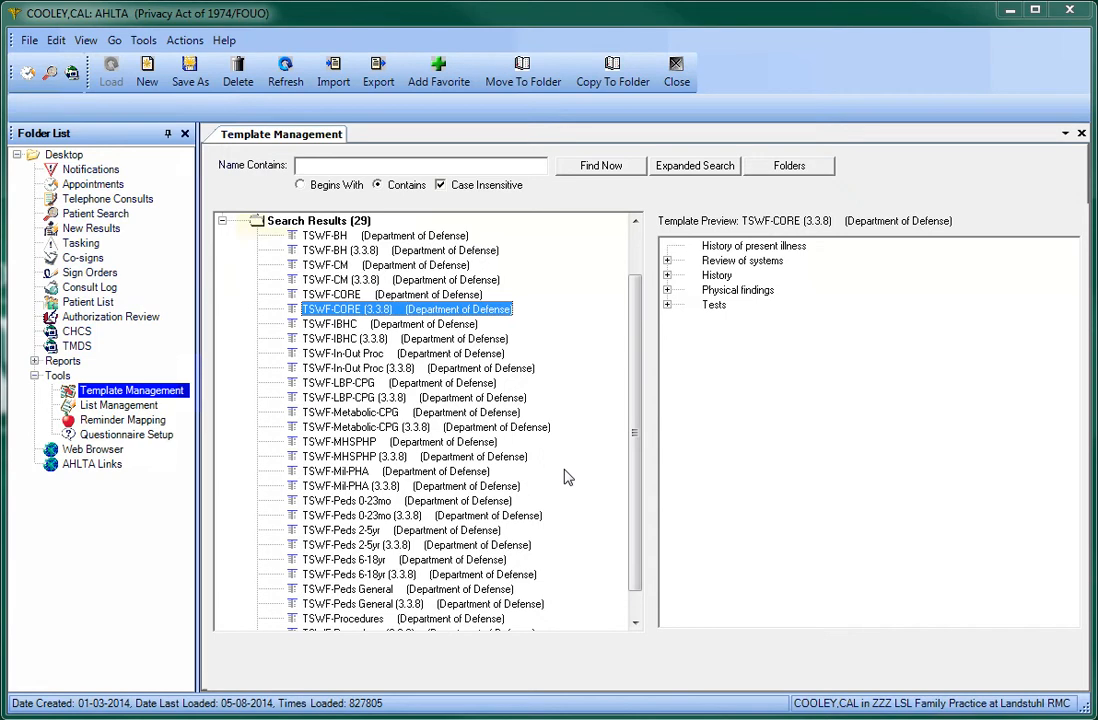
mouse_move(621, 468)
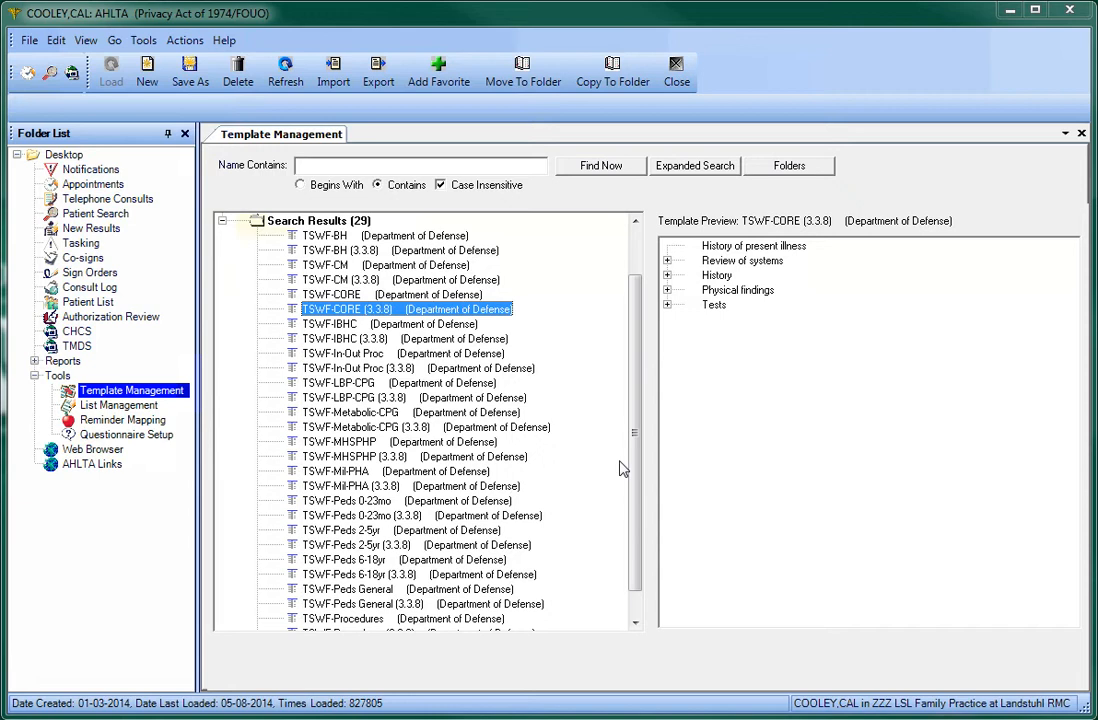
Step: Bring the My Favorites folder into view above the search results
click(222, 220)
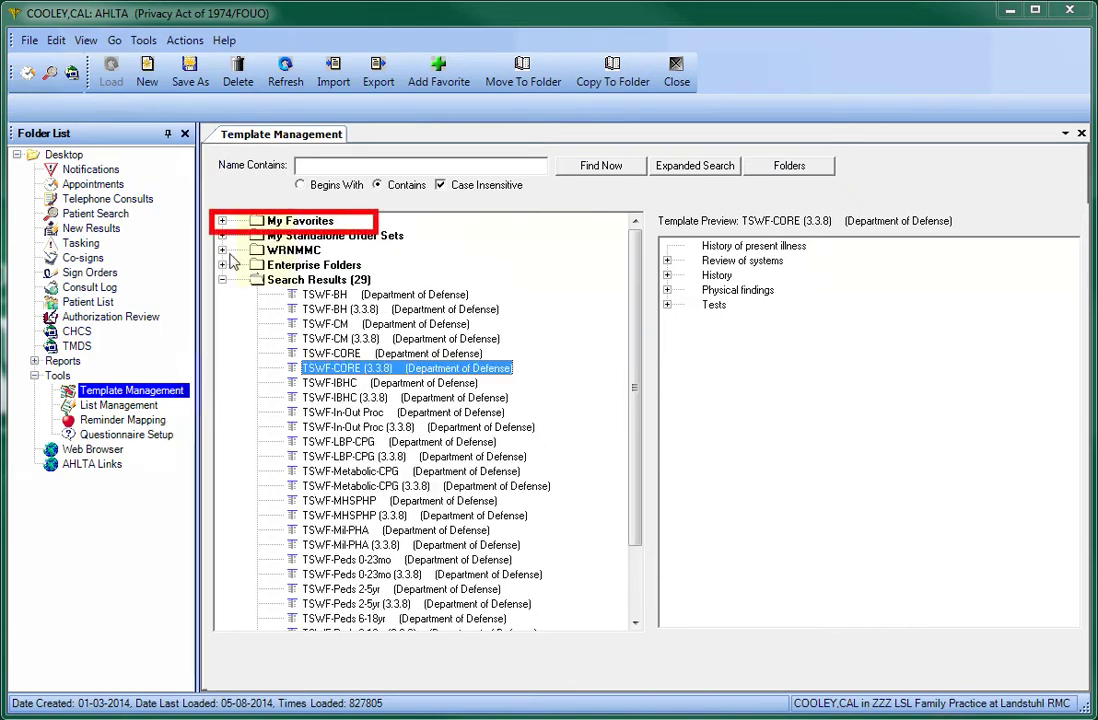
Step: Expand My Favorites to list its 367 saved templates
click(222, 220)
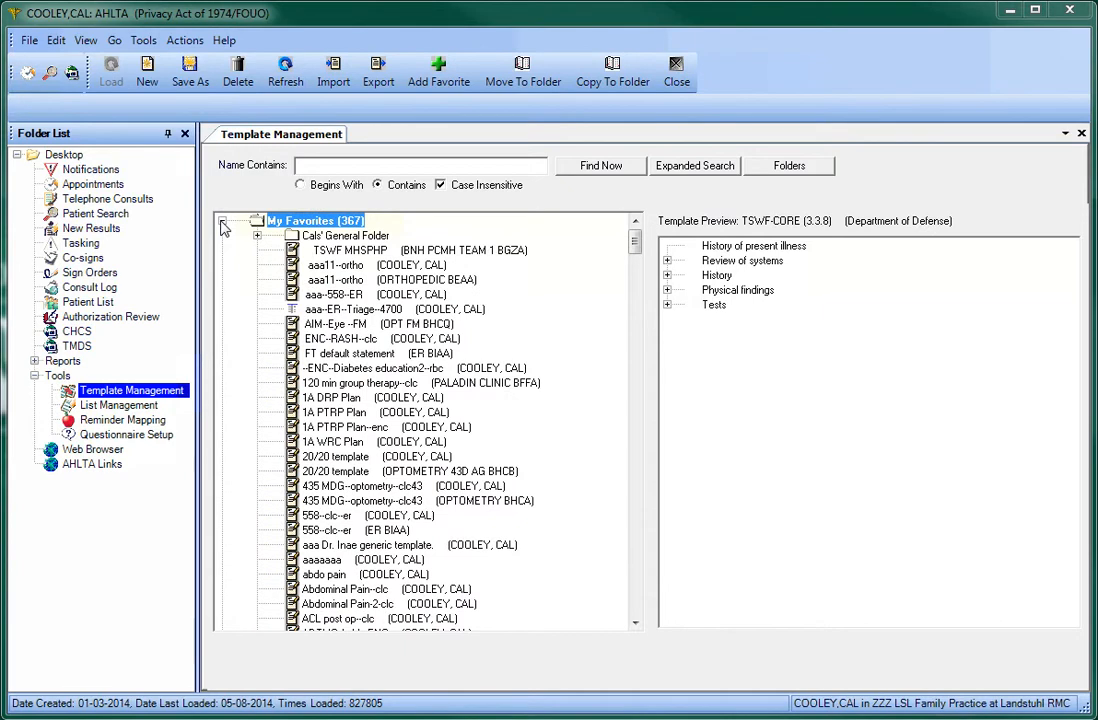
mouse_move(517, 232)
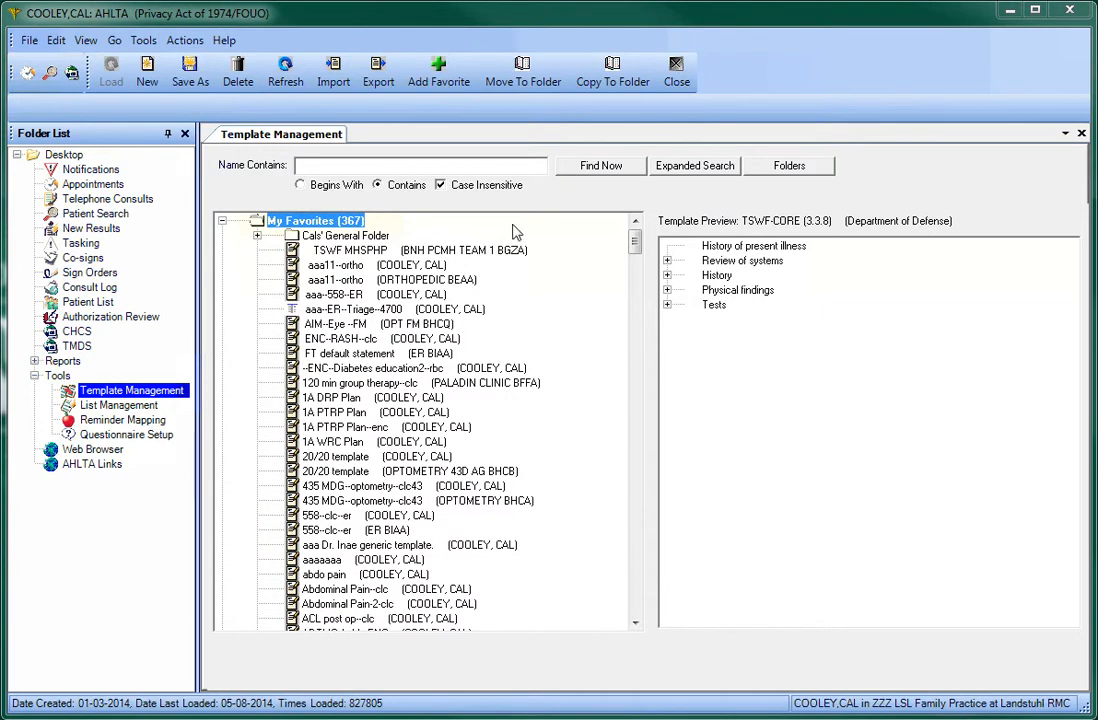